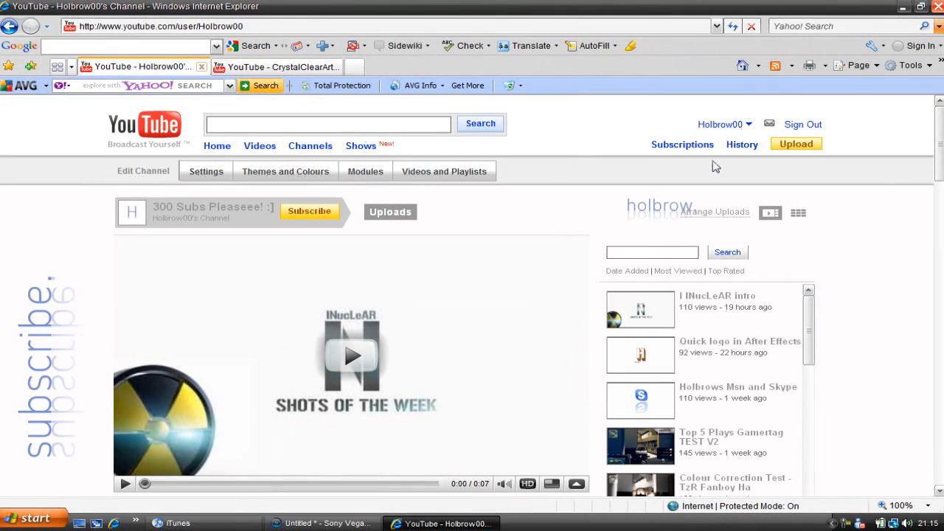
mouse_move(469, 329)
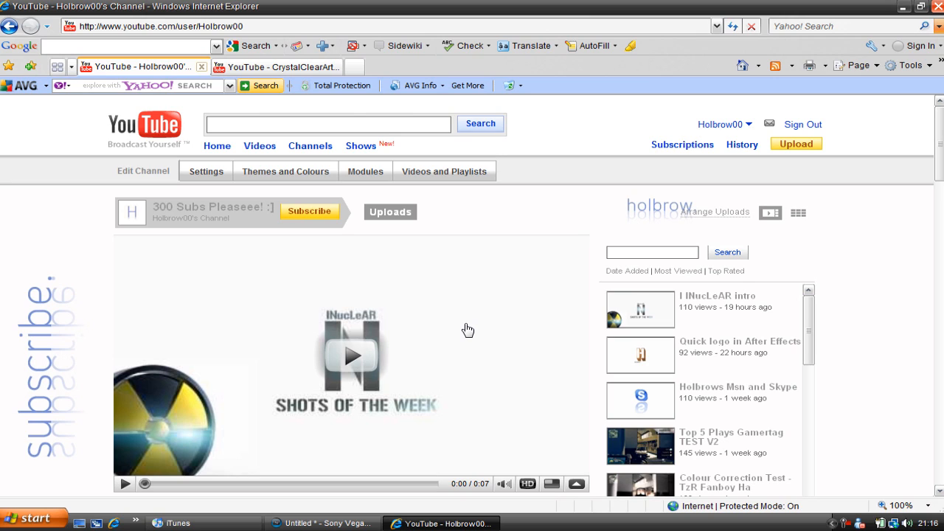
mouse_move(873, 351)
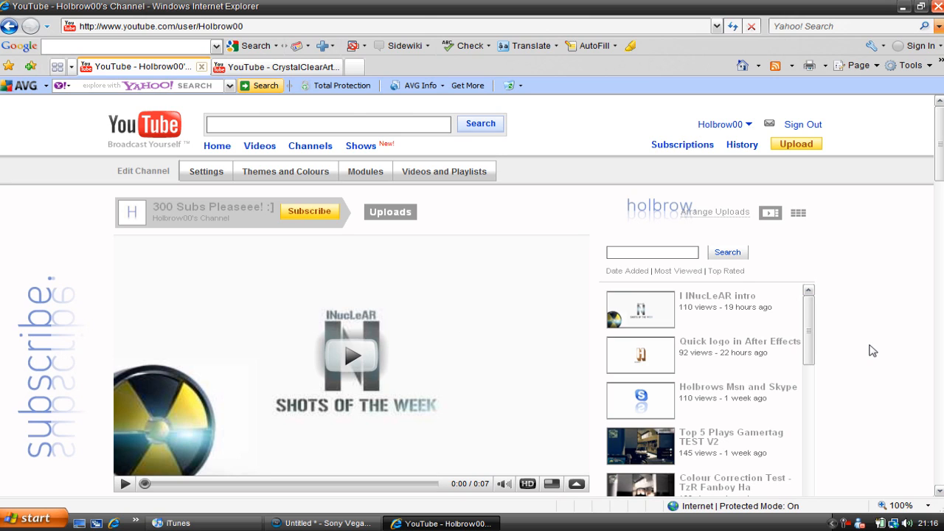
mouse_move(298, 267)
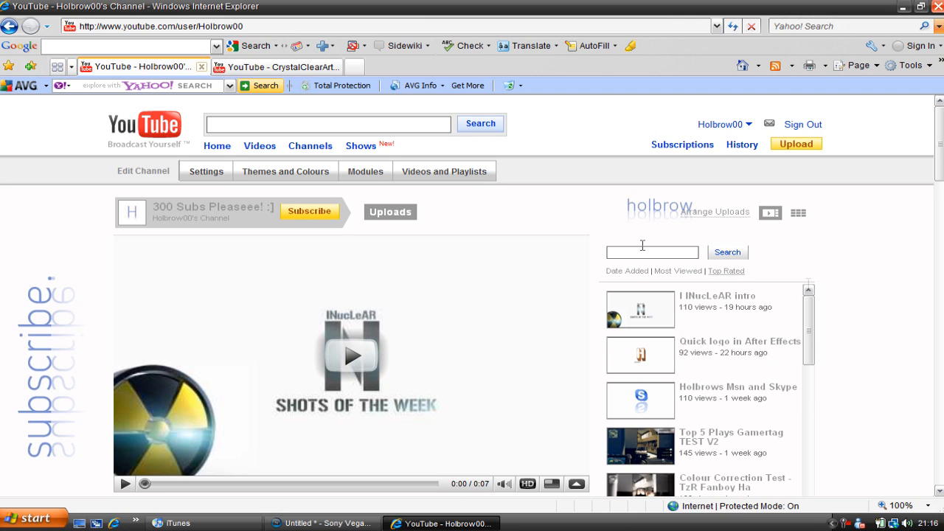
mouse_move(281, 66)
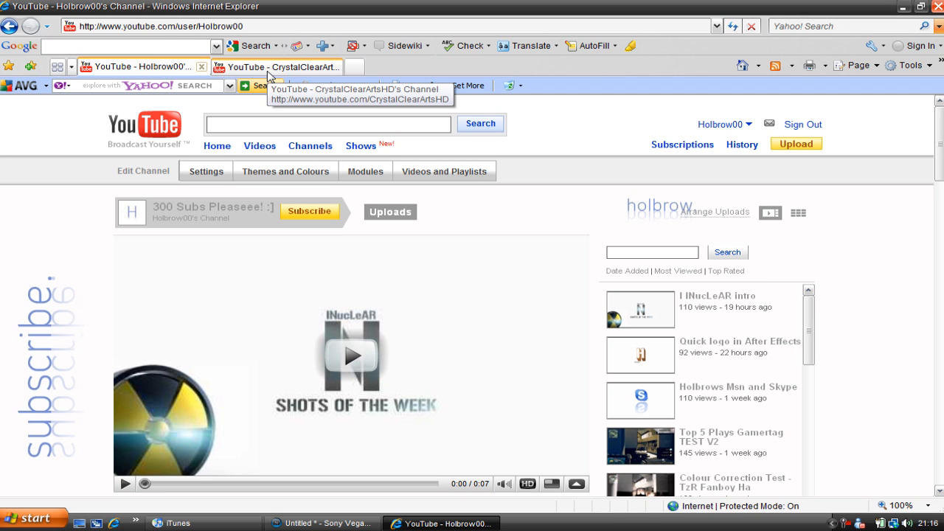
Step: Switch to the CrystalClearArtsHD channel page and scroll through its uploads list
click(278, 66)
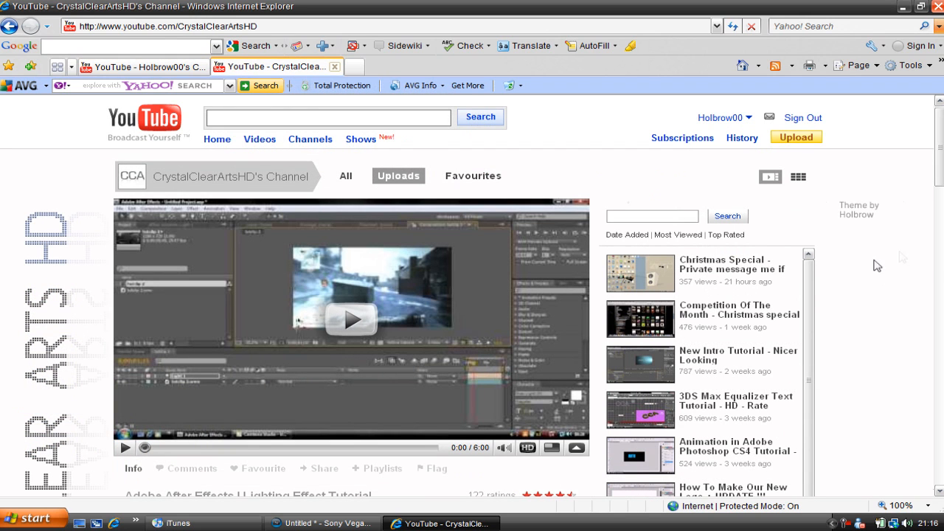
scroll(down, 3)
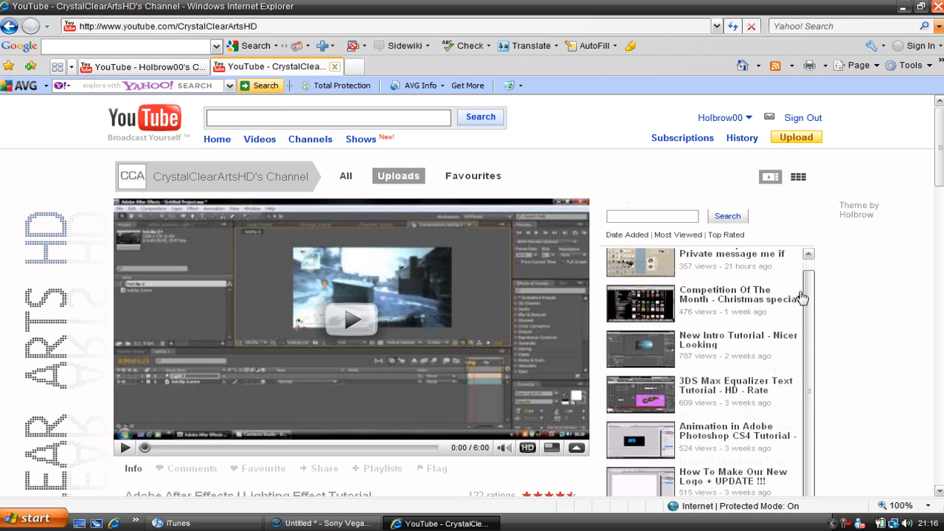
scroll(down, 3)
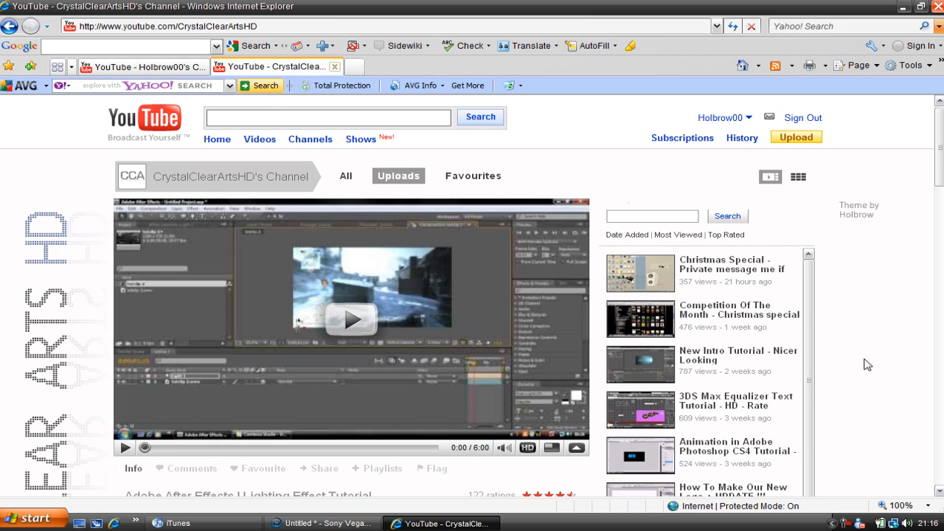
mouse_move(253, 239)
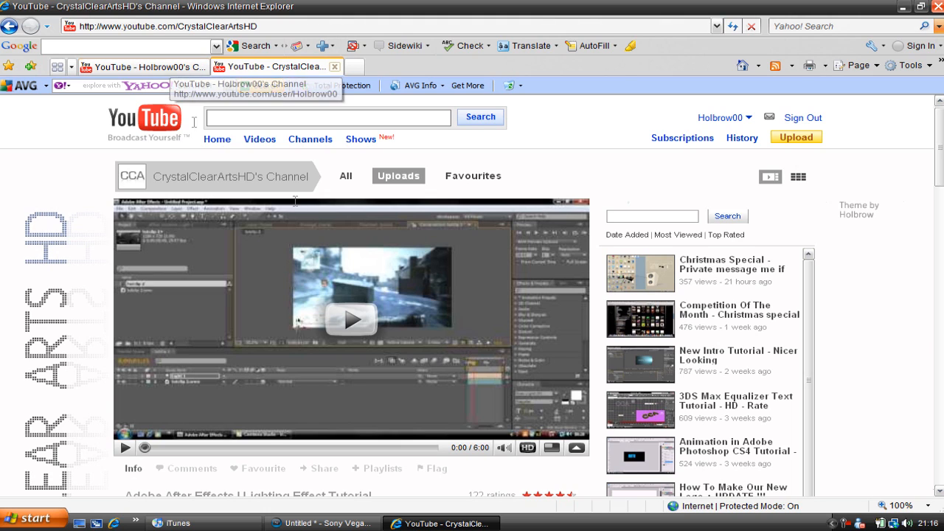
mouse_move(627, 264)
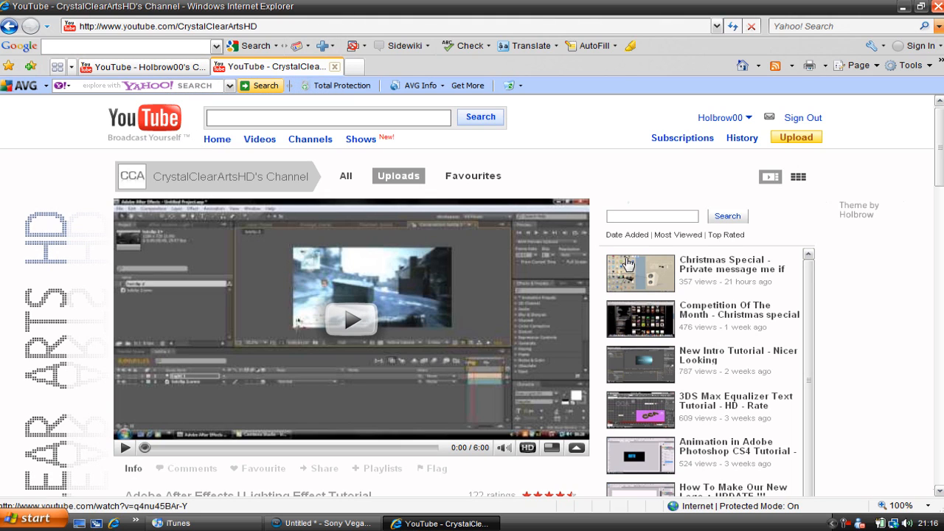
mouse_move(393, 325)
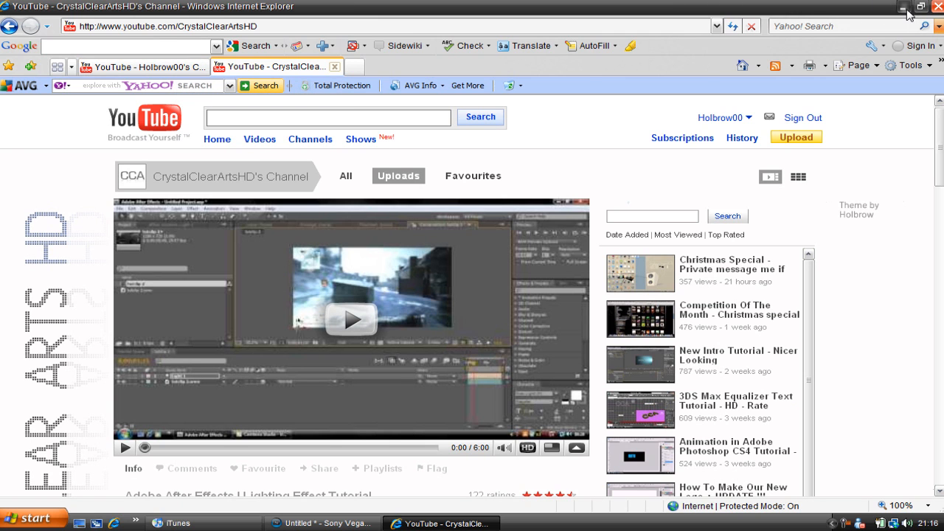
Step: Minimize the browser and close the empty Video Event FX window in Vegas
click(325, 523)
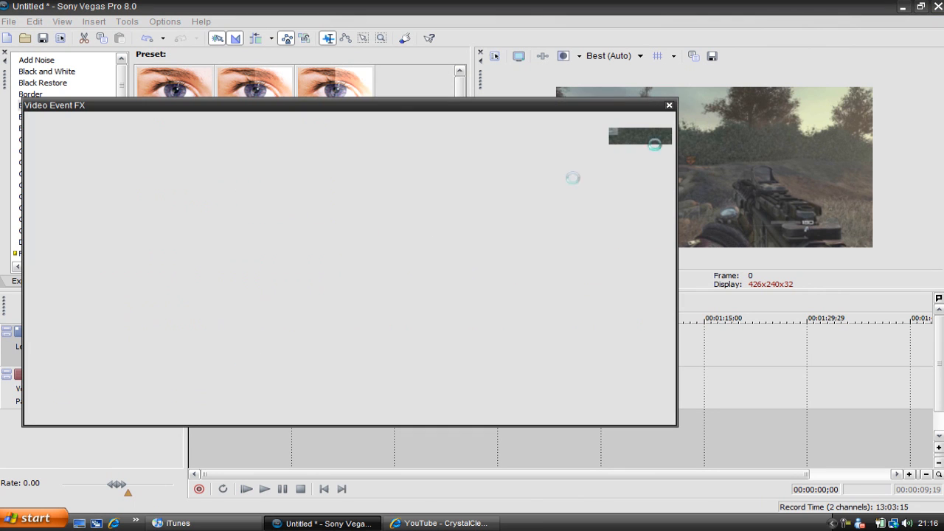
click(669, 105)
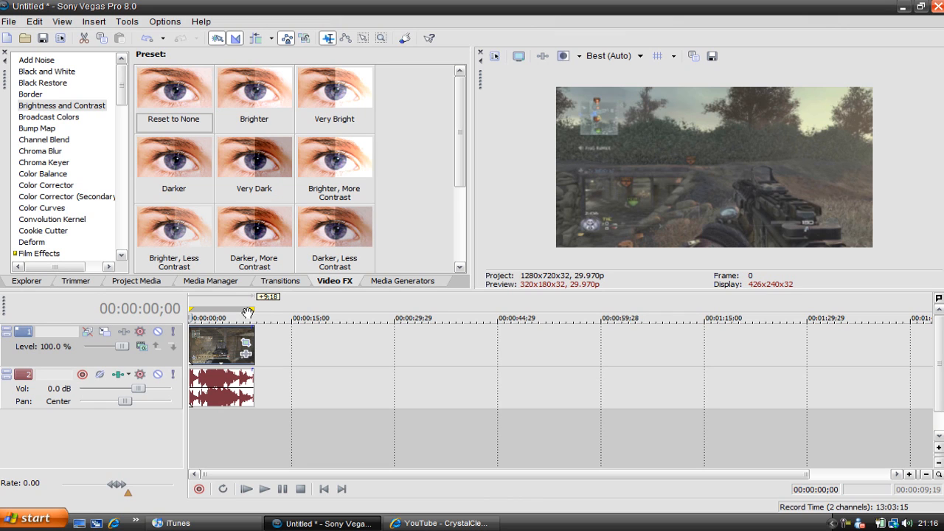
mouse_move(187, 99)
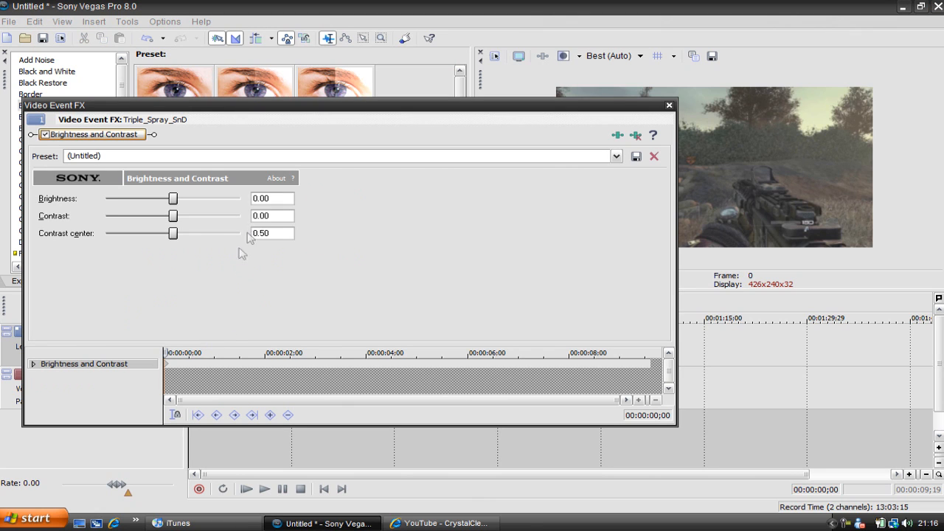
Step: Set the clip's Brightness to 0.05 and Contrast to 0.30, then close Video Event FX
click(271, 198)
text(0.05)
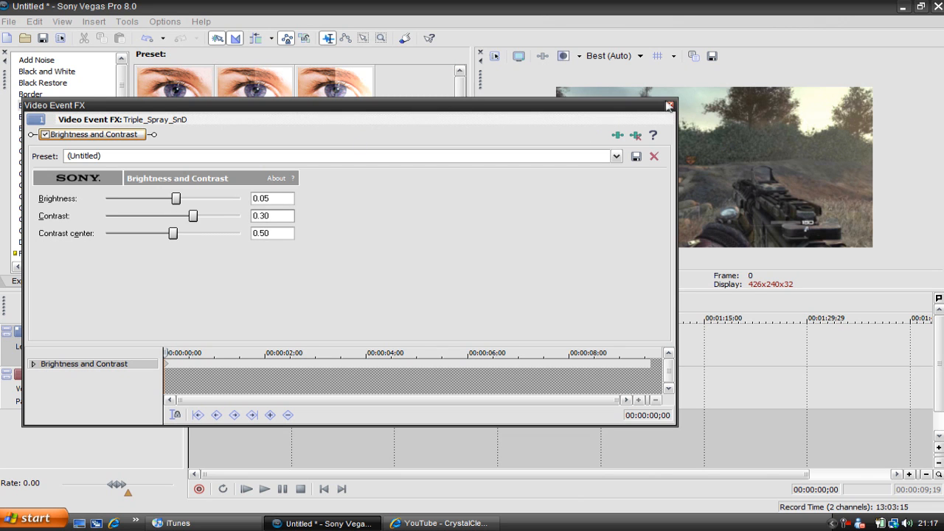
click(668, 105)
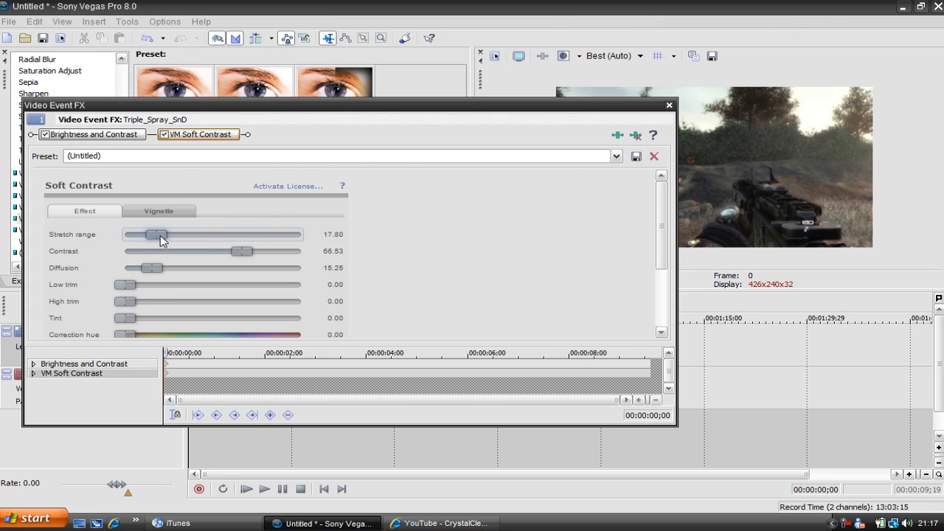
Step: Set VM Soft Contrast stretch range 0, contrast 100, diffusion 25, and close the window
drag(162, 234, 126, 235)
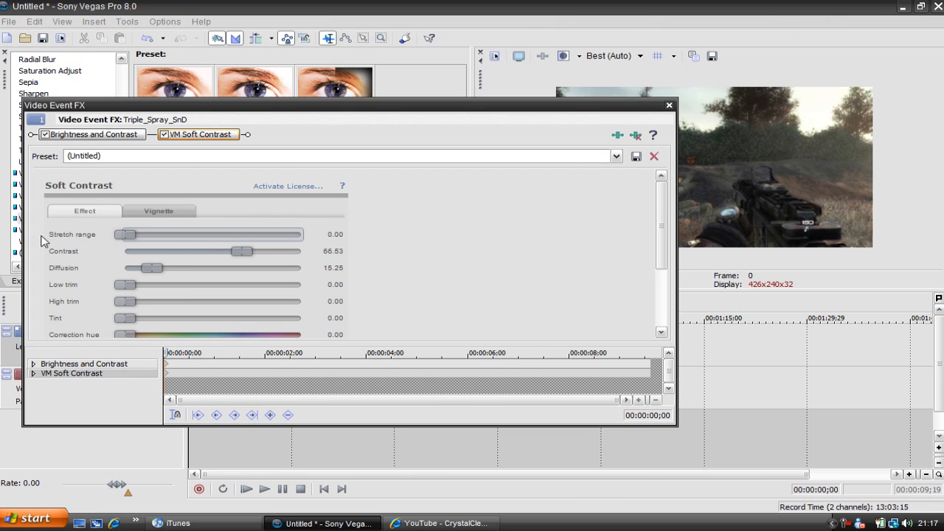
drag(241, 251, 303, 251)
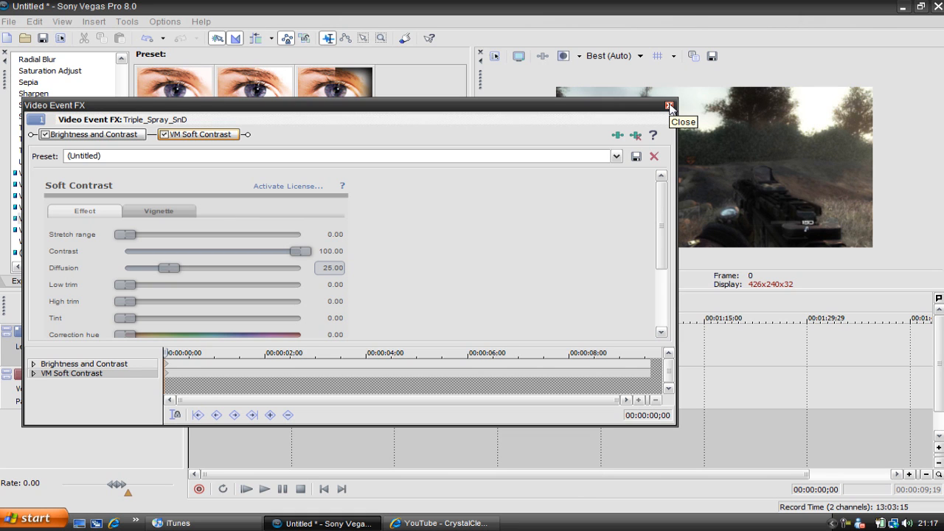
click(670, 106)
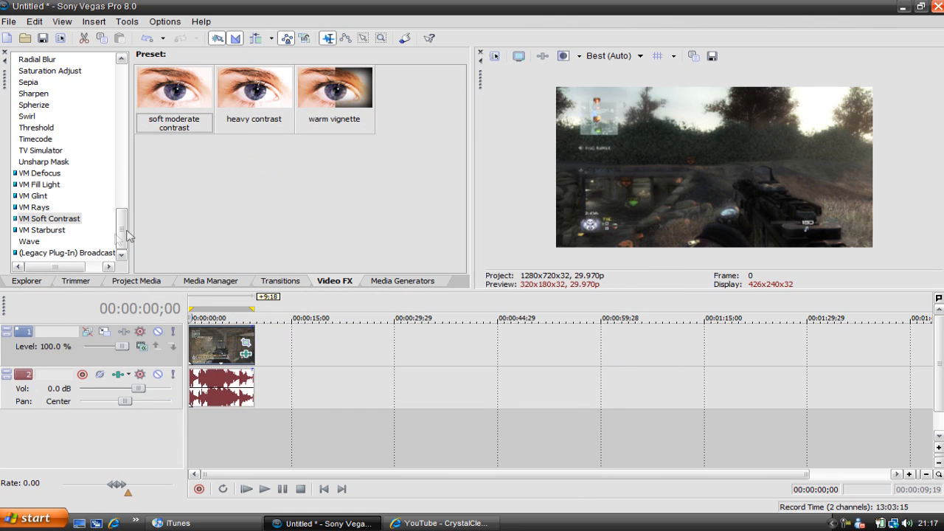
Step: Select Saturation Adjust in the Video FX list to show presets like Boost Midtones
click(50, 154)
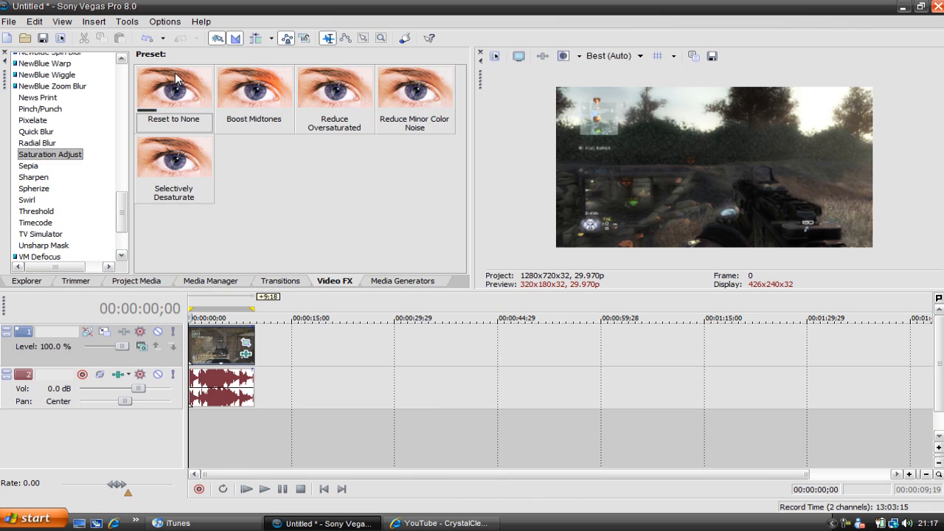
mouse_move(625, 148)
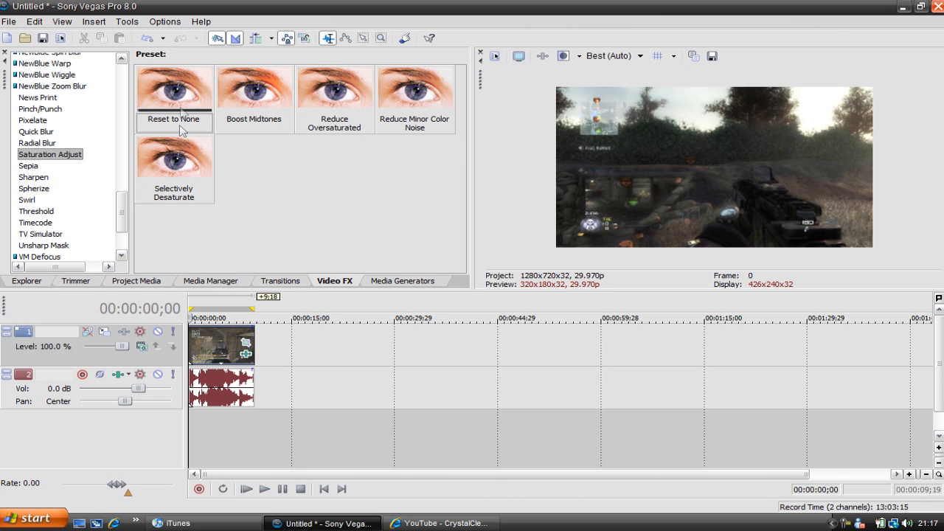
mouse_move(183, 108)
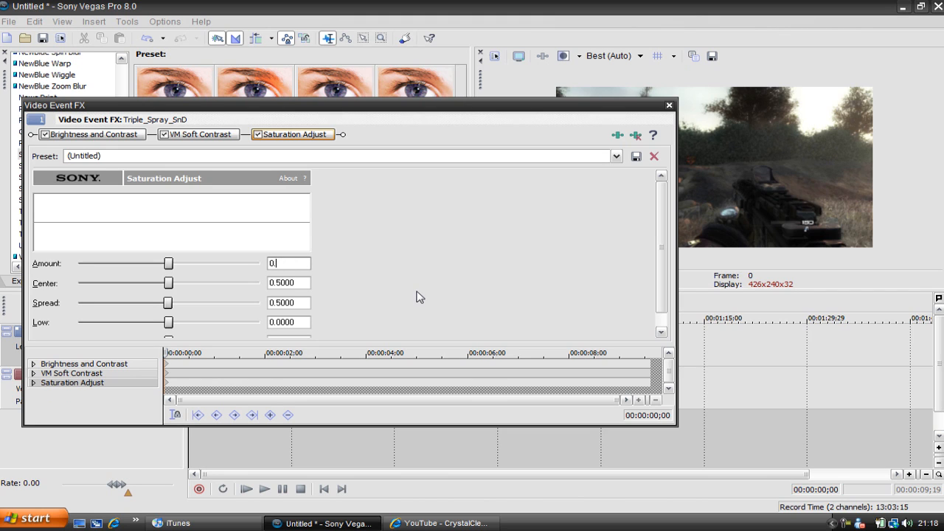
Step: Enter Saturation Adjust Amount 0.58 and Center 0.358, set Spread 0.736 and Low 1.0, then close
text(0.5800)
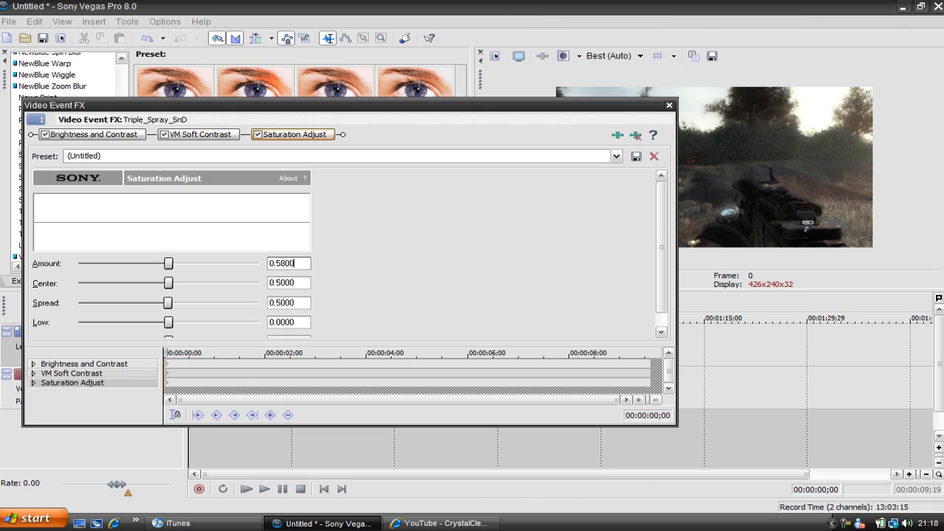
drag(147, 263, 219, 263)
text(0.35)
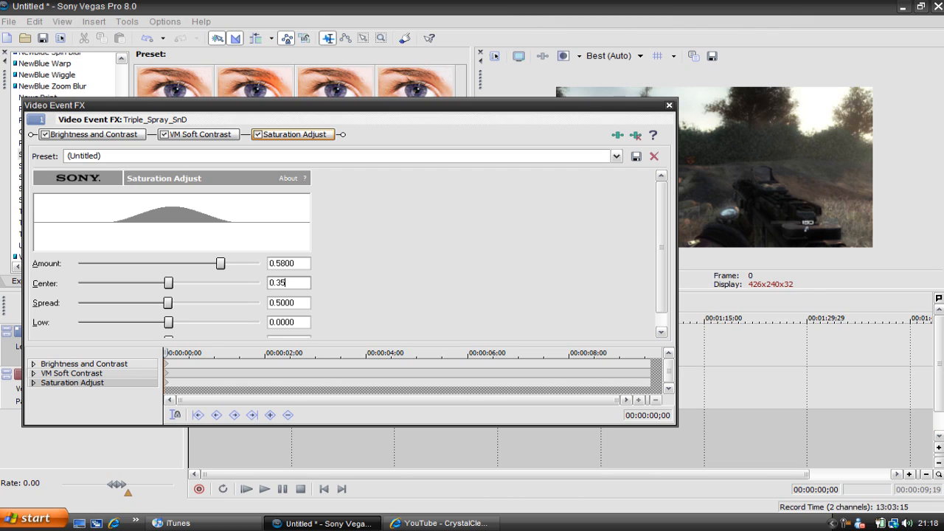
text(9)
click(288, 302)
text(0.7360)
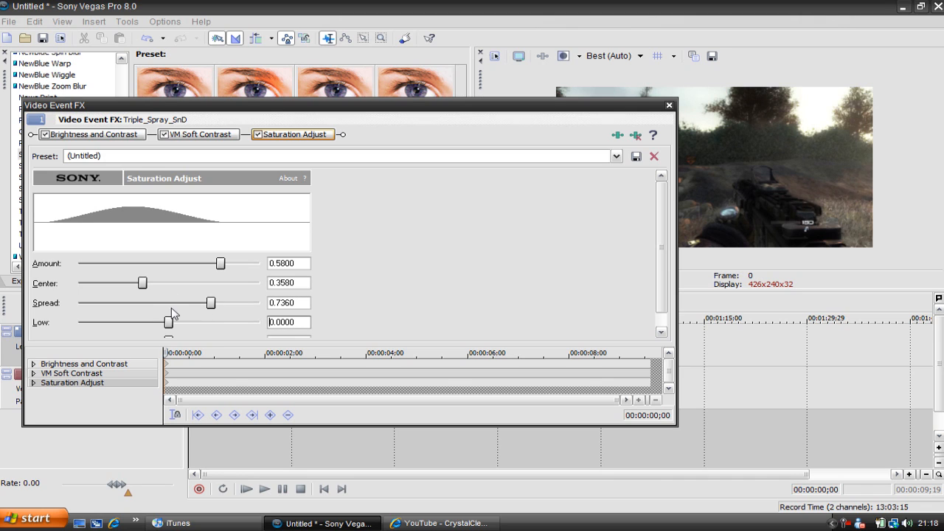
drag(168, 321, 259, 321)
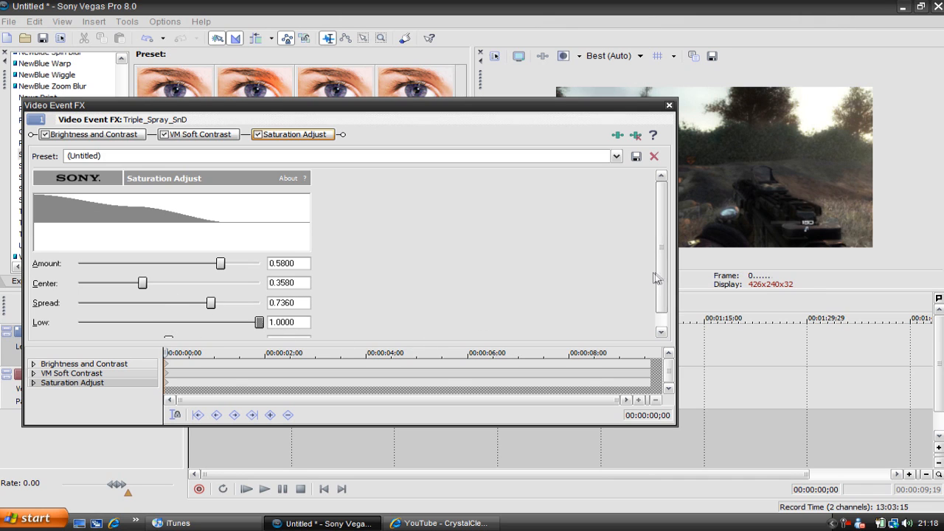
scroll(down, 3)
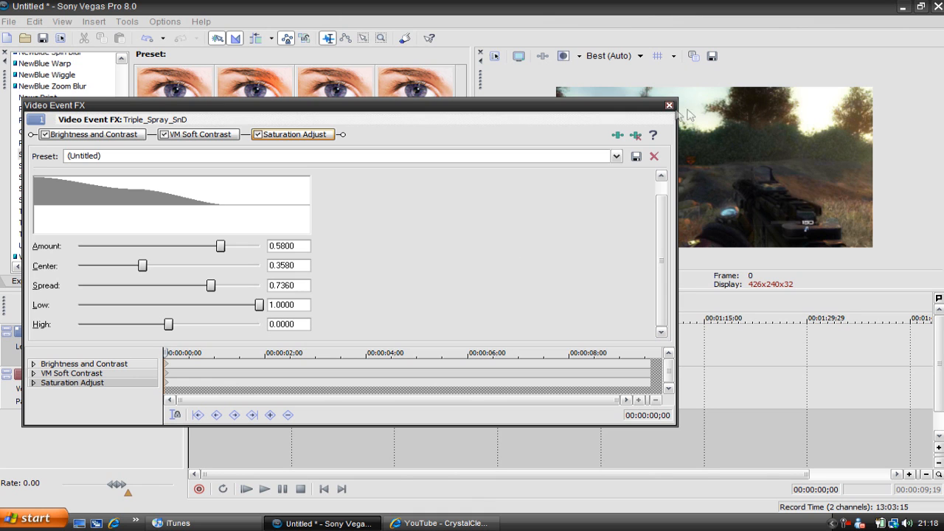
click(669, 104)
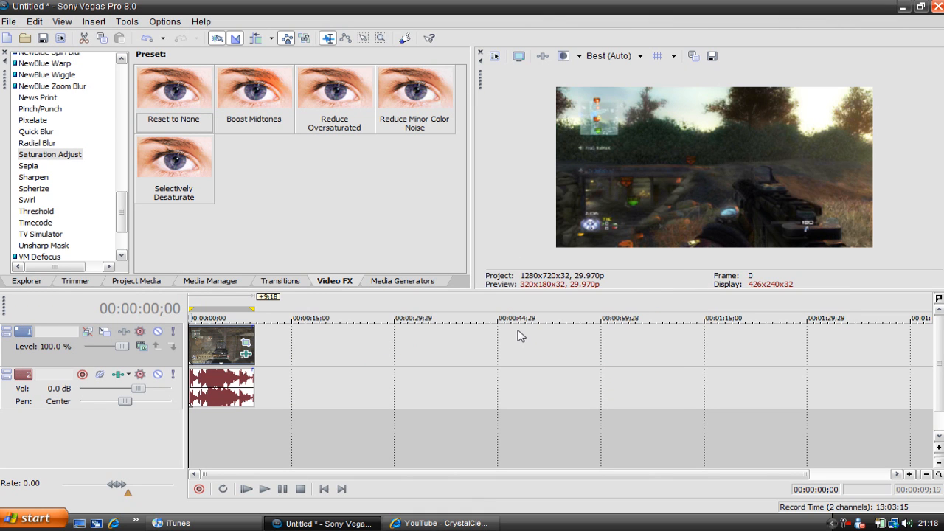
mouse_move(712, 232)
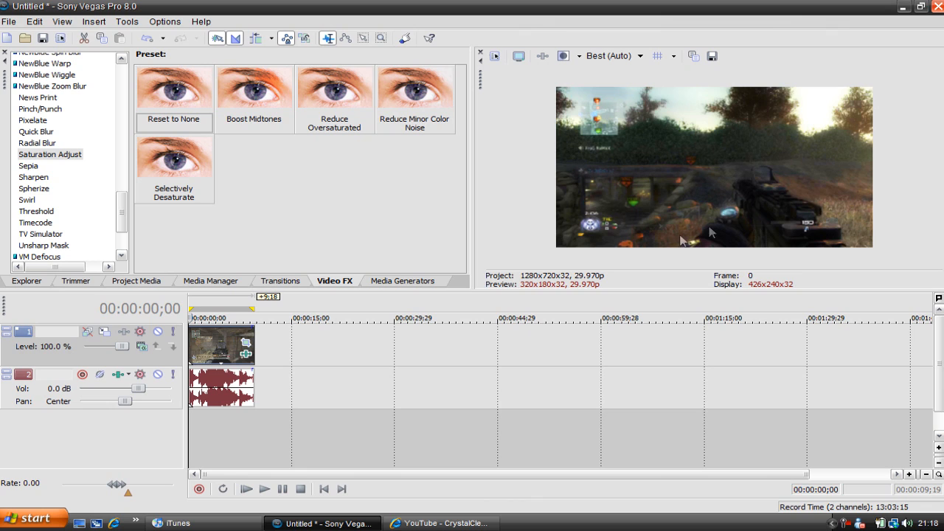
mouse_move(677, 182)
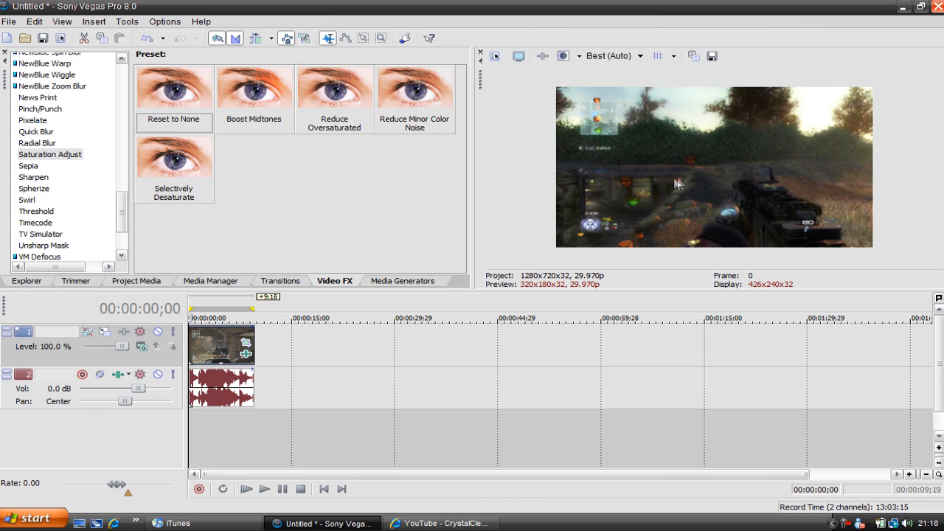
mouse_move(743, 203)
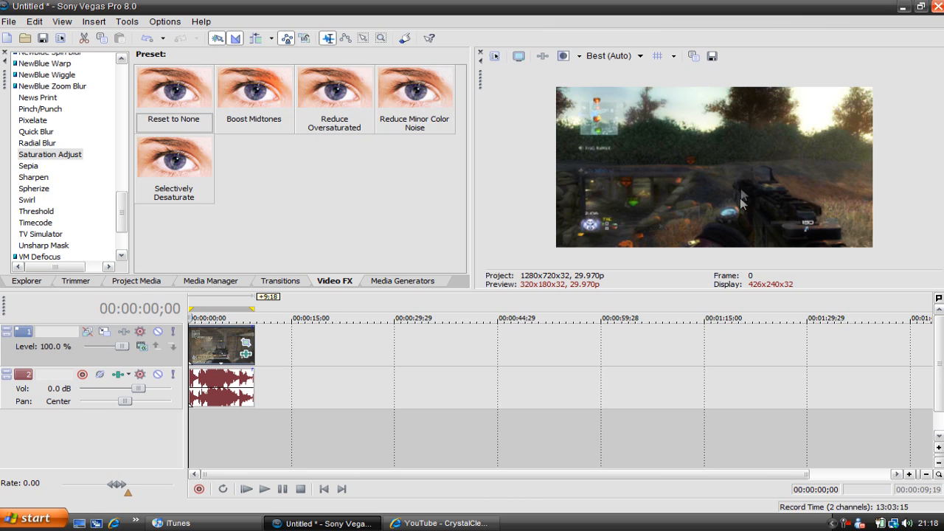
mouse_move(737, 221)
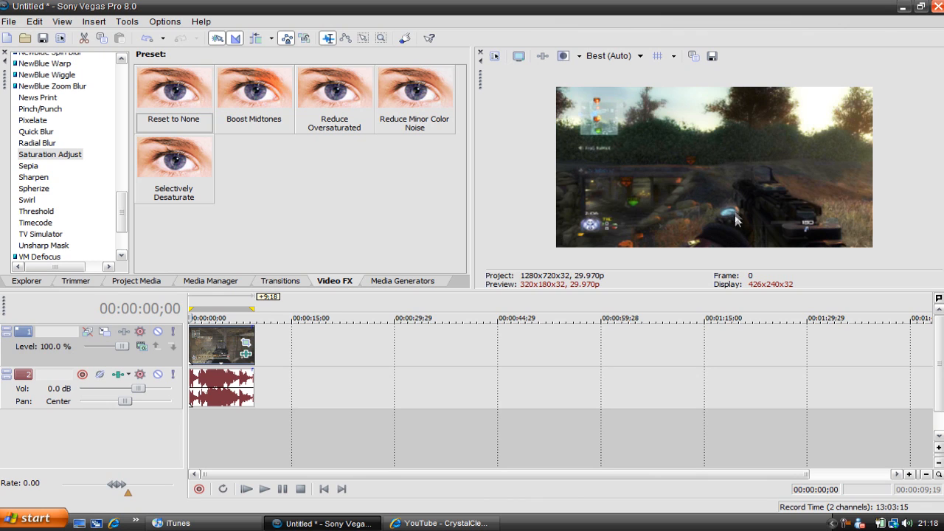
mouse_move(721, 219)
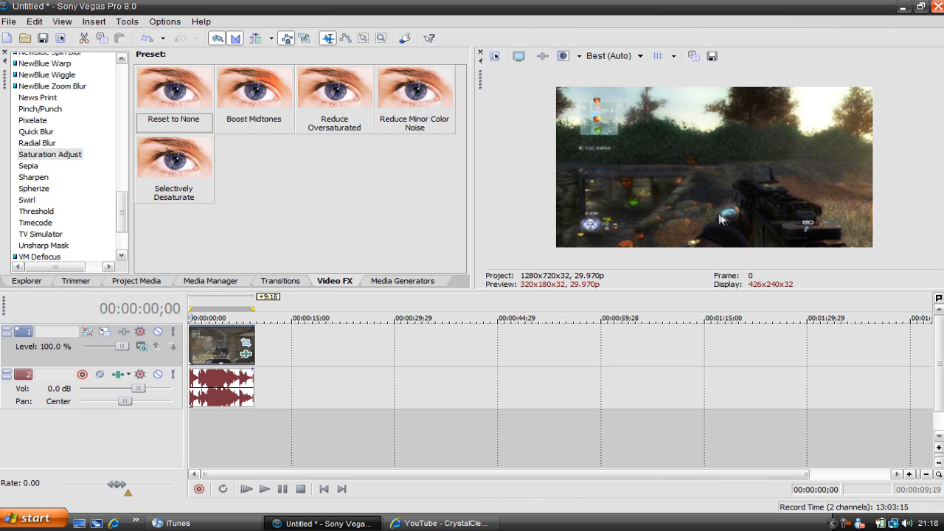
mouse_move(884, 183)
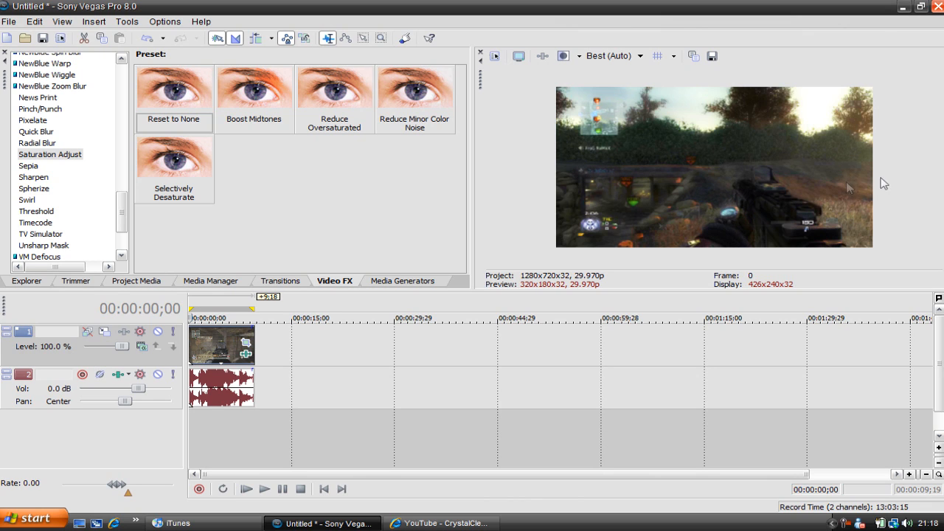
mouse_move(769, 218)
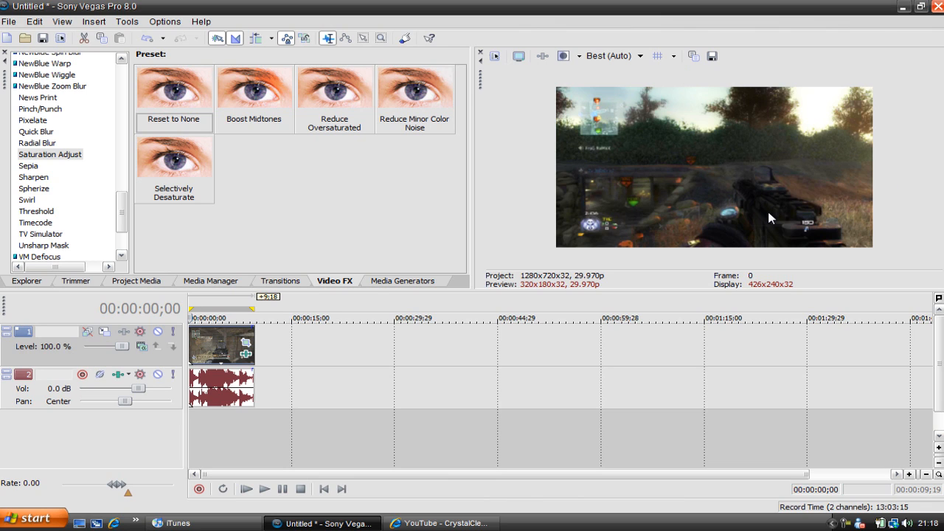
mouse_move(728, 217)
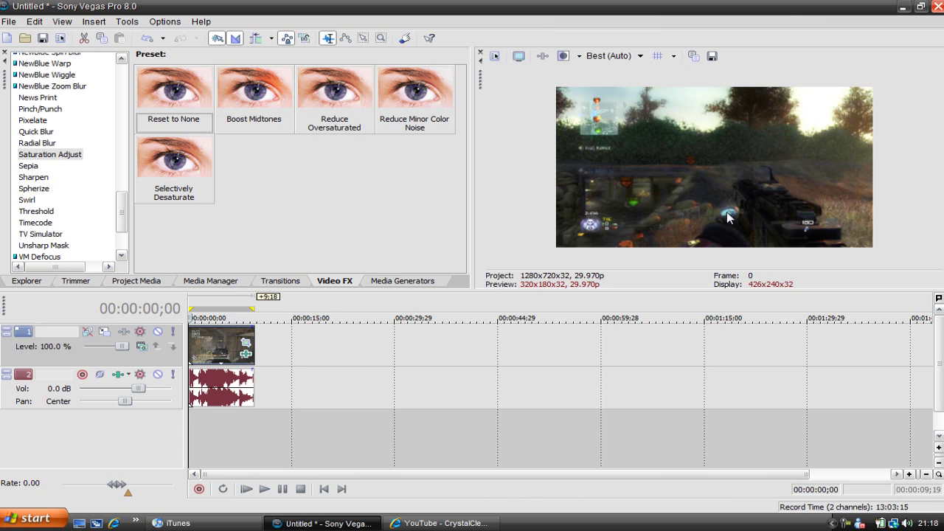
mouse_move(474, 211)
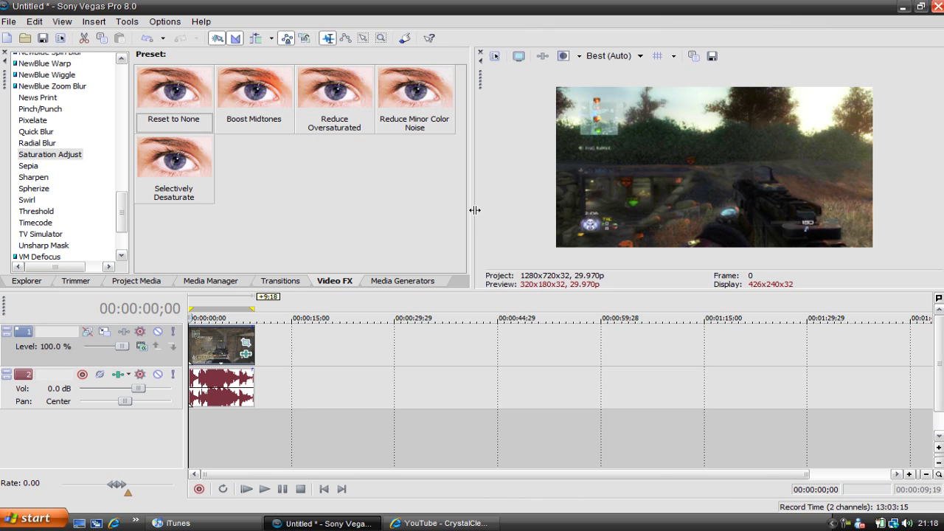